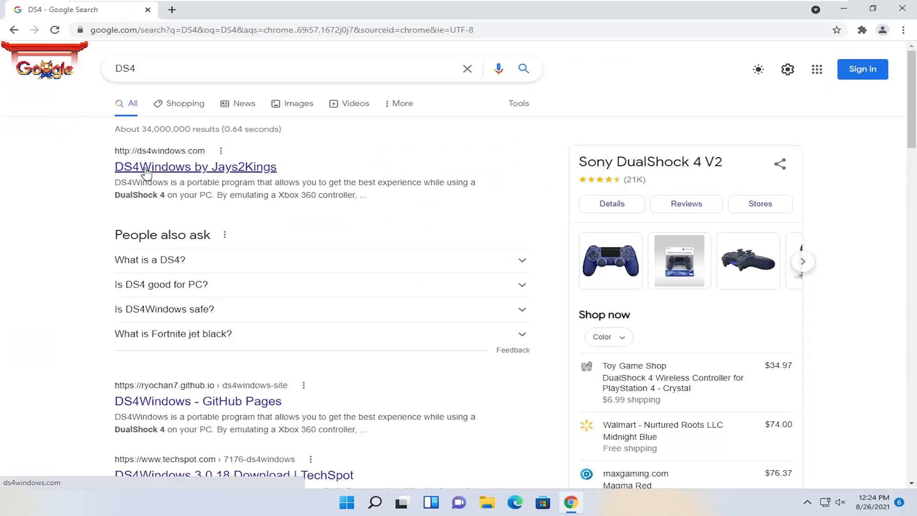
mouse_move(222, 177)
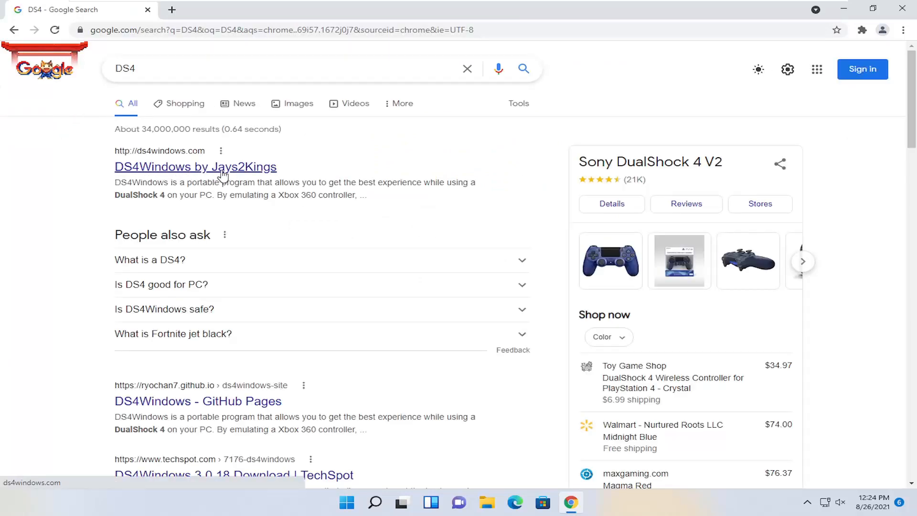
Open the 'DS4Windows by Jays2Kings' result from the DS4 Google search.
click(195, 167)
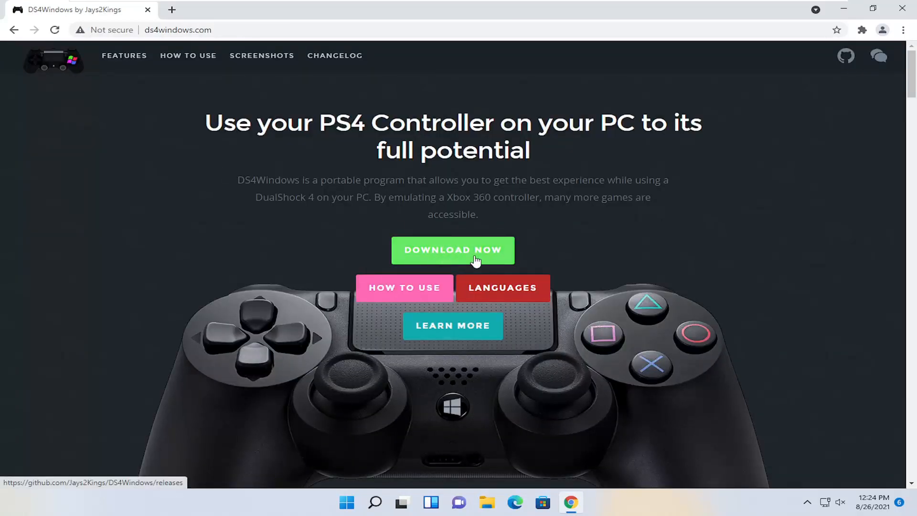
Download DS4Windows.zip from the GitHub releases Assets, then minimize Chrome.
click(452, 250)
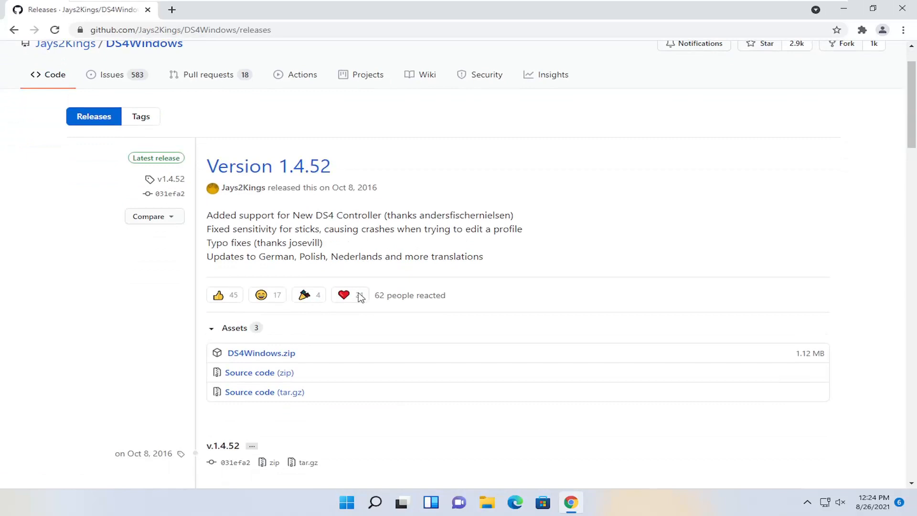
mouse_move(261, 352)
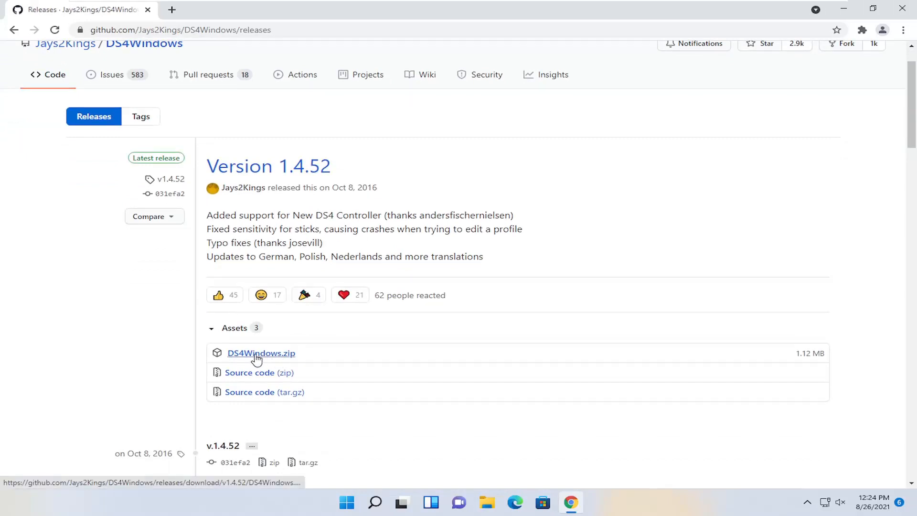
click(261, 353)
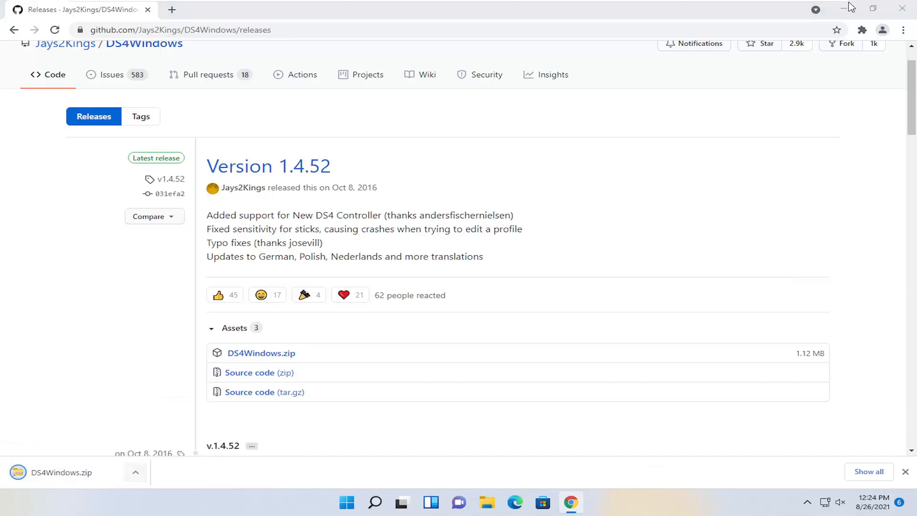
click(486, 507)
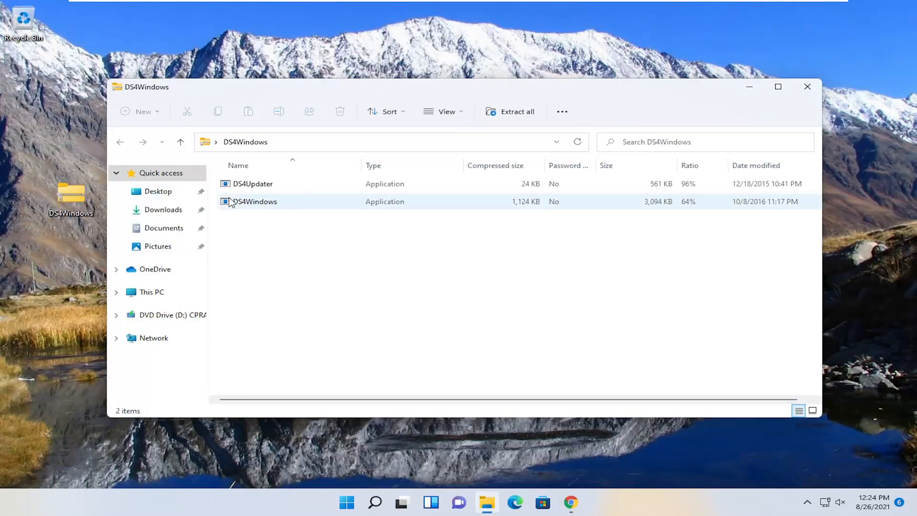
Launch DS4Windows from the zip without extracting, storing settings in Program Folder.
click(255, 201)
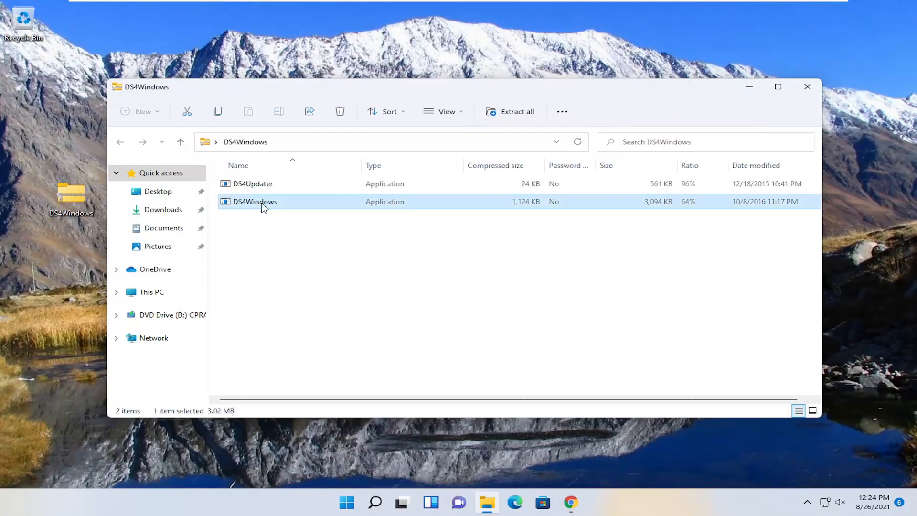
double_click(255, 201)
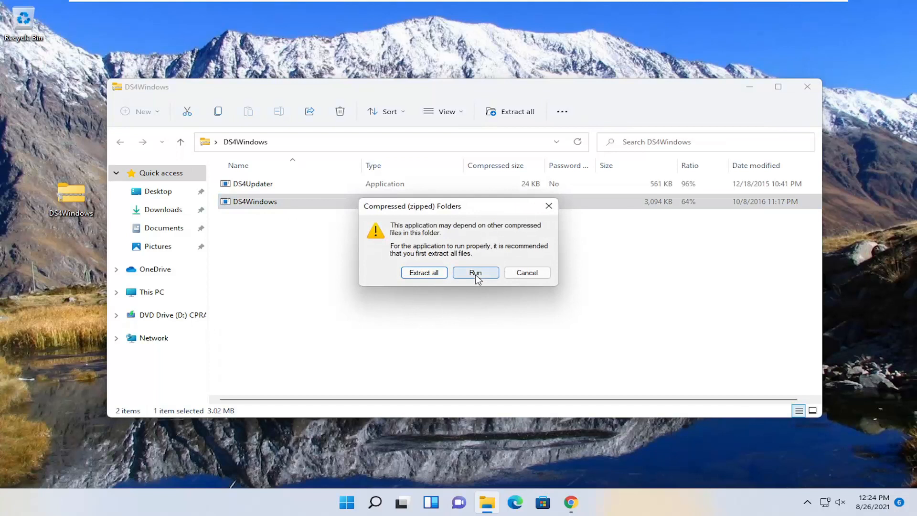
click(475, 273)
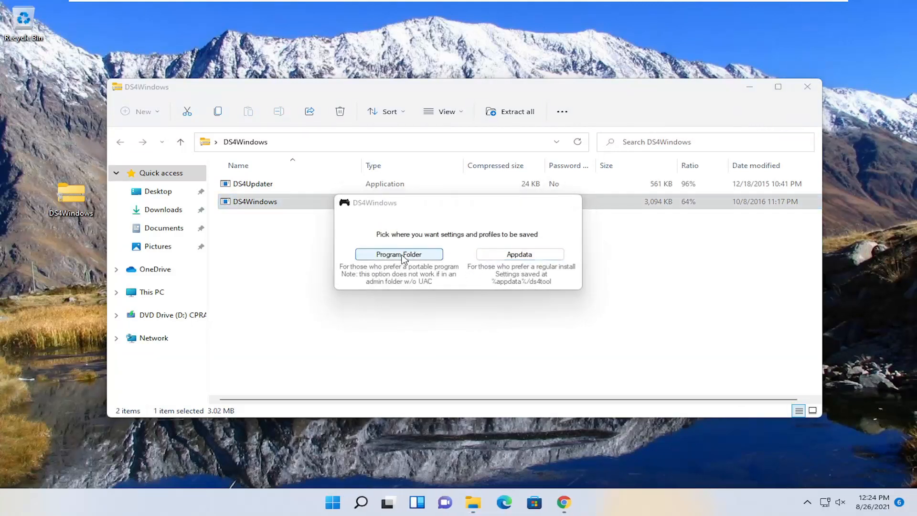
click(399, 254)
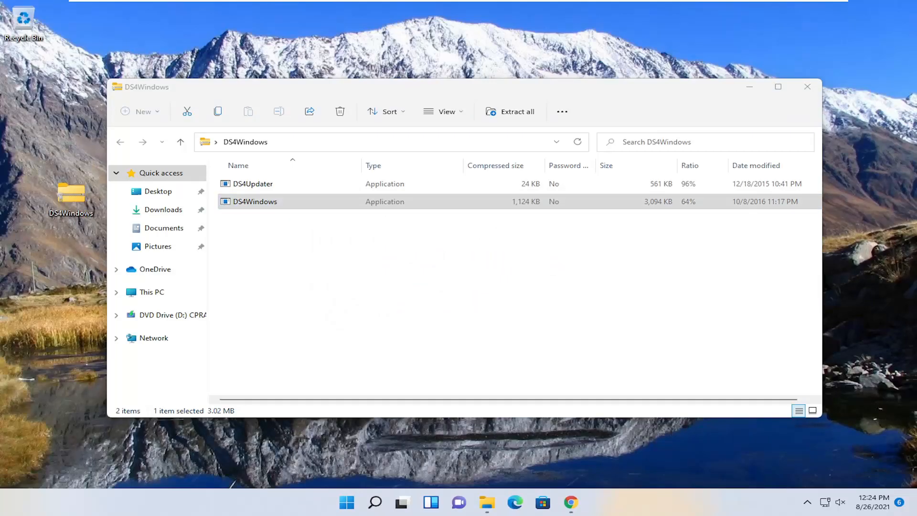
double_click(255, 201)
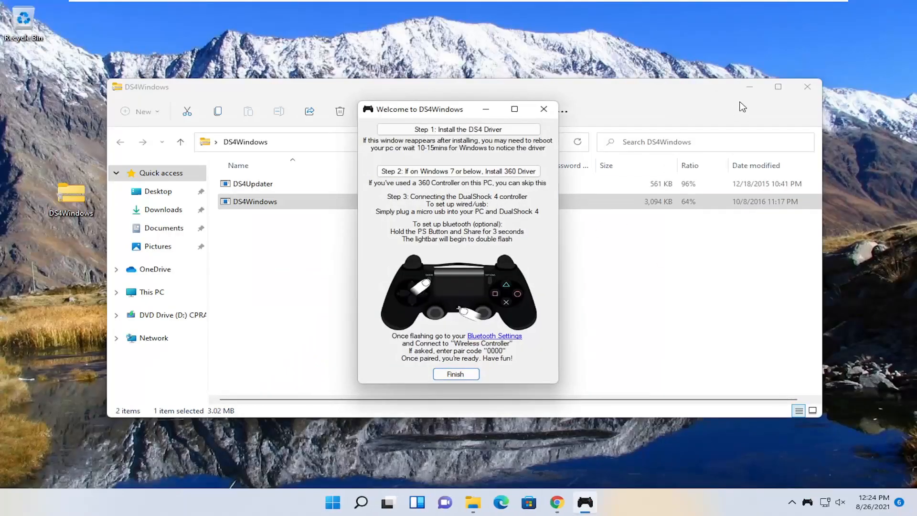
mouse_move(402, 224)
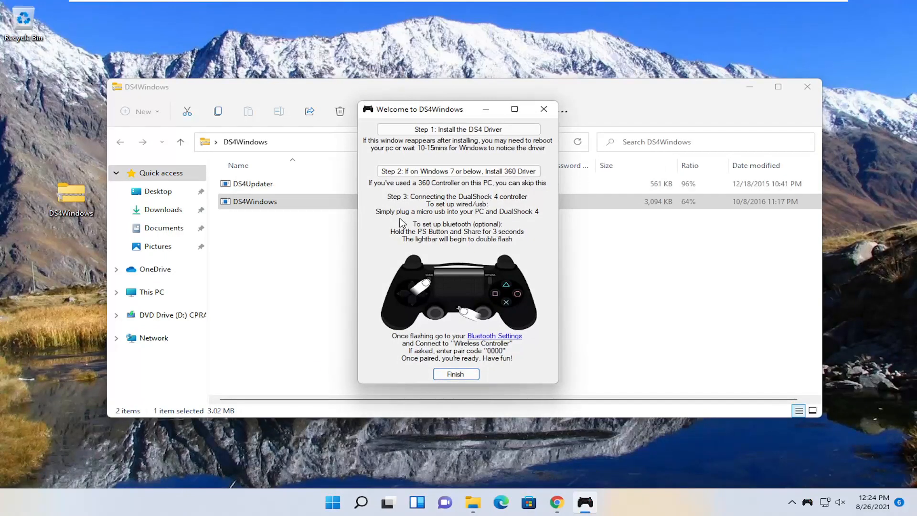
Bring up the main DS4Windows window on the Controllers tab showing no controllers.
click(456, 374)
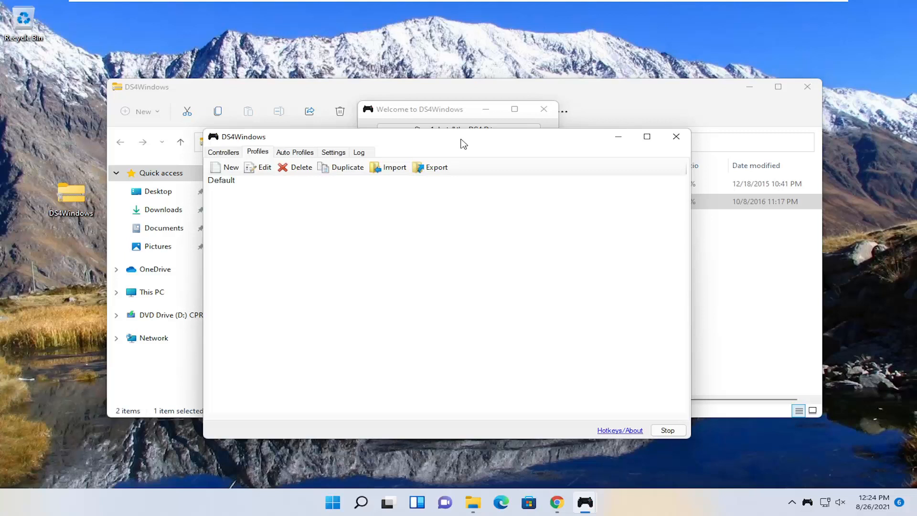
click(223, 152)
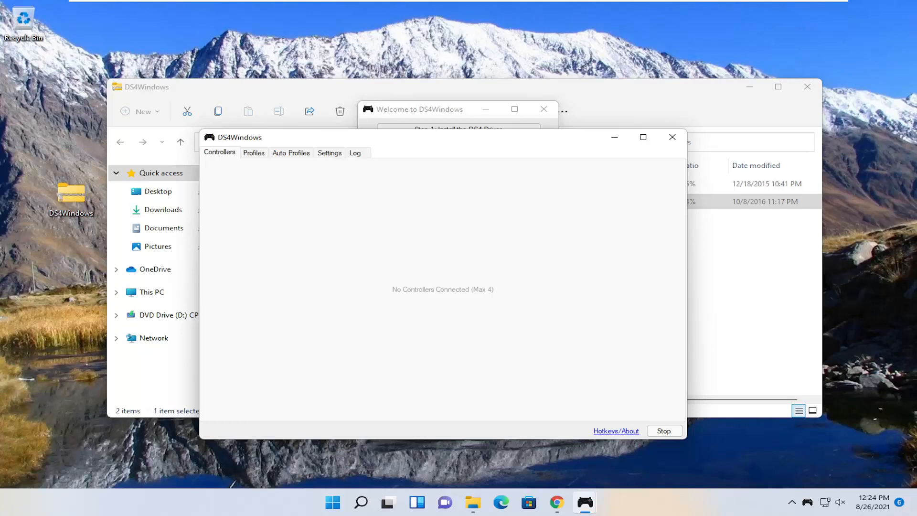
mouse_move(245, 6)
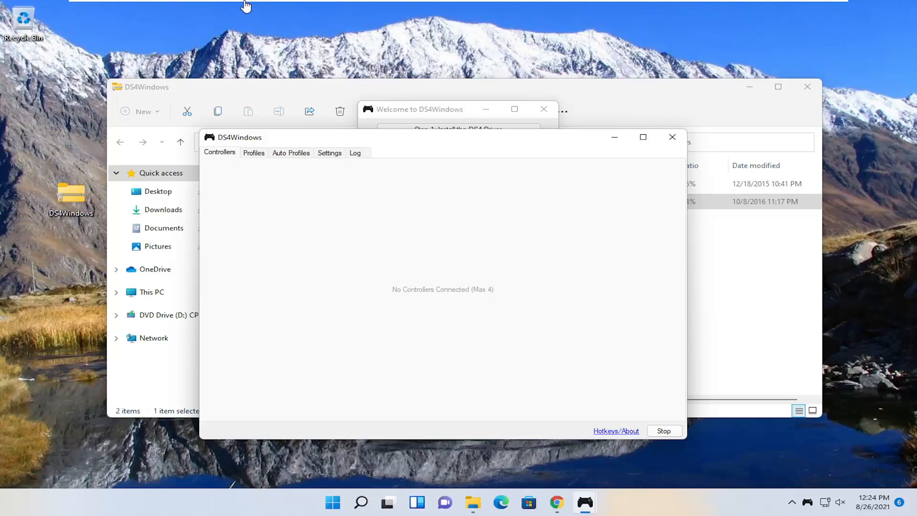
mouse_move(361, 502)
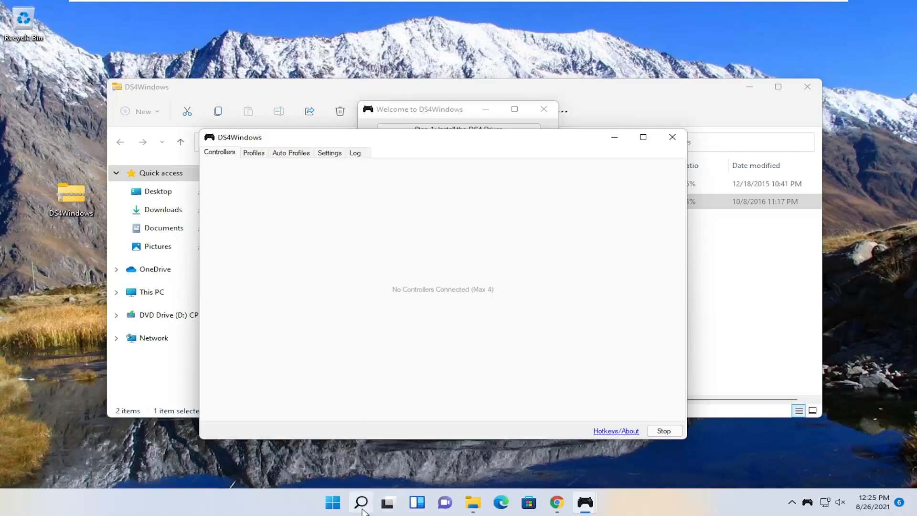
Check in Bluetooth and other devices settings that Bluetooth is On, then close Settings.
text(bluetooth)
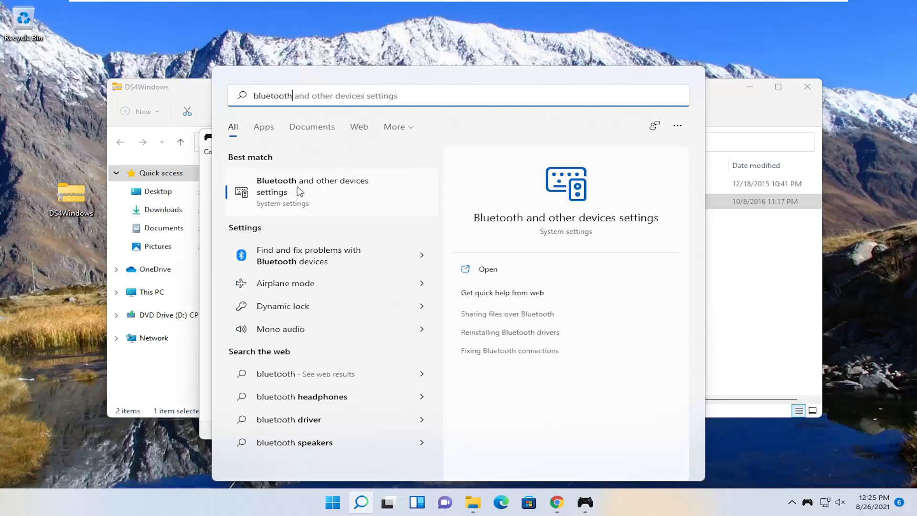
click(312, 186)
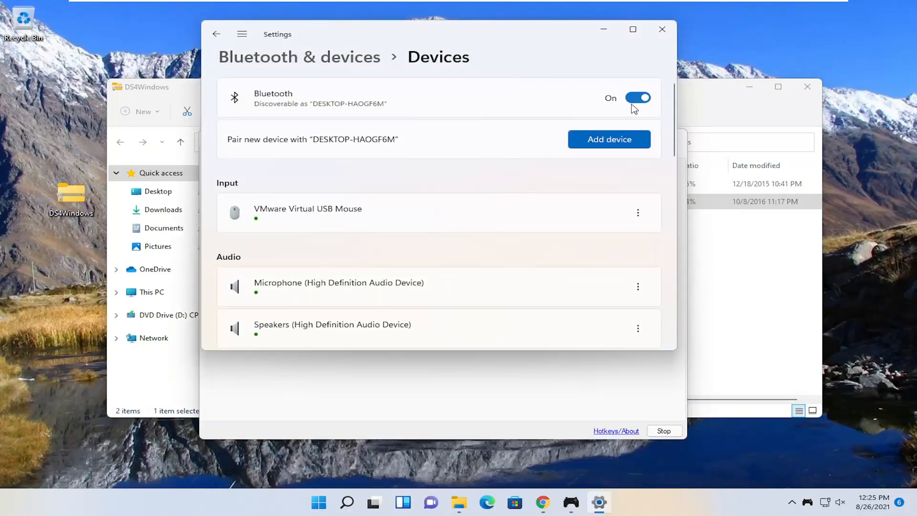
mouse_move(643, 74)
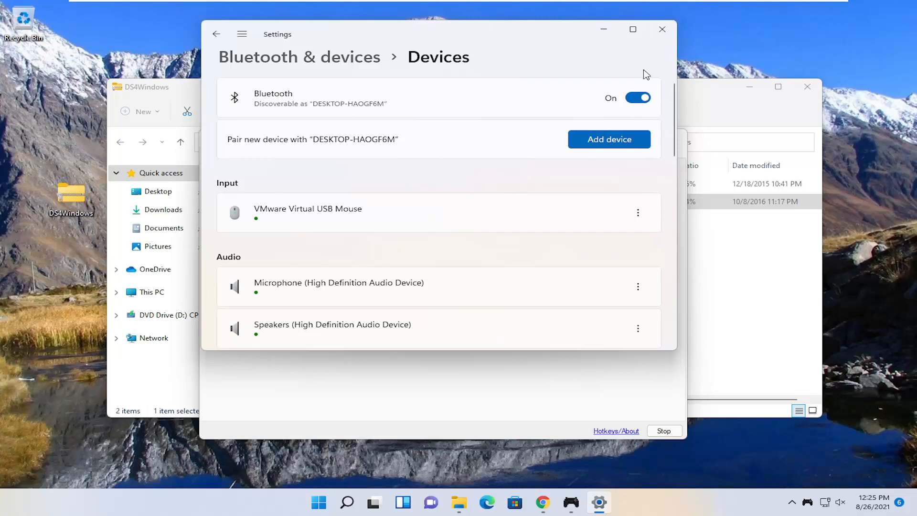
click(661, 29)
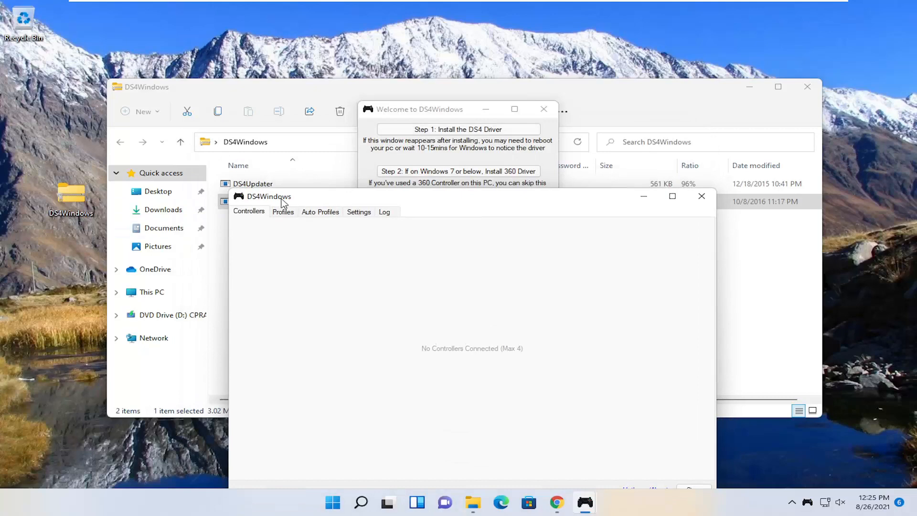
Tick Hide DS4 Controller on the Settings tab and close the main window.
click(359, 211)
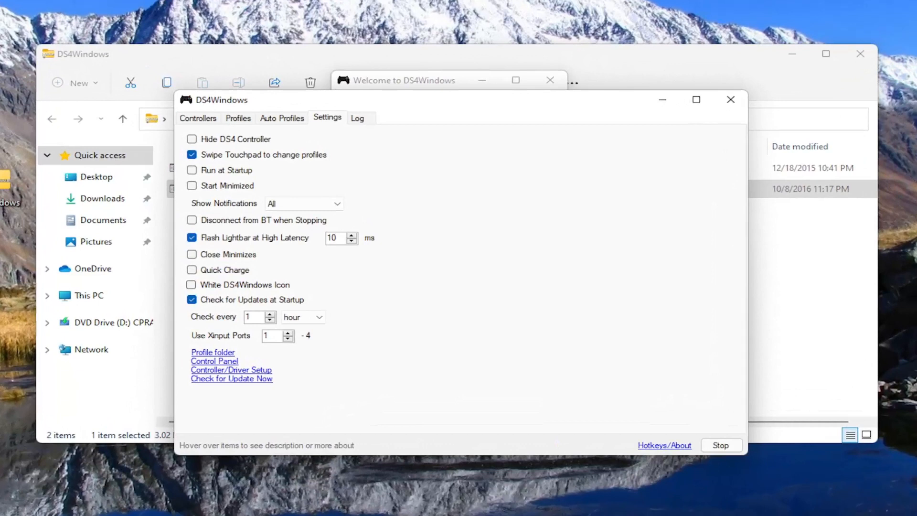
mouse_move(310, 128)
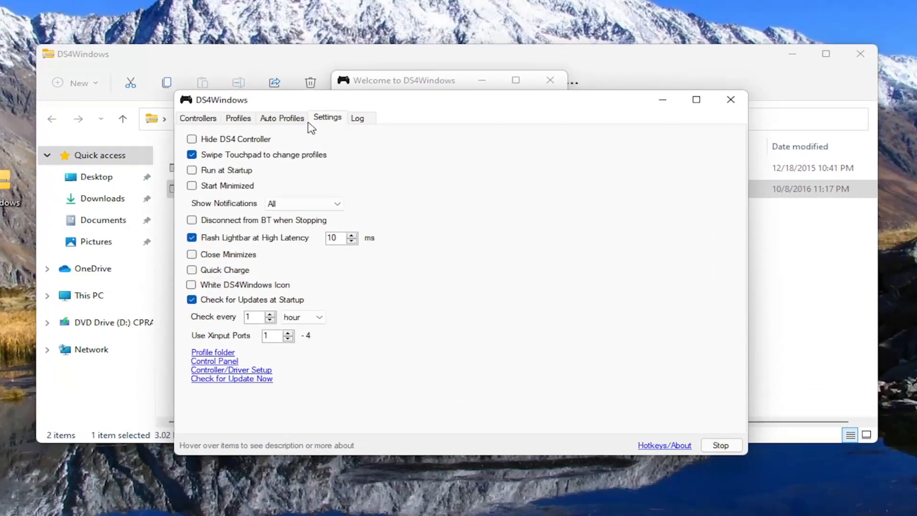
mouse_move(216, 106)
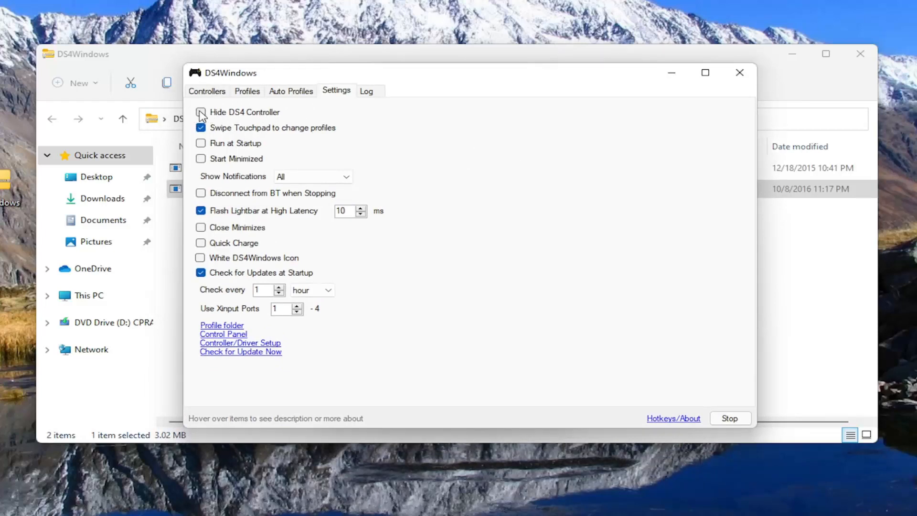
click(201, 112)
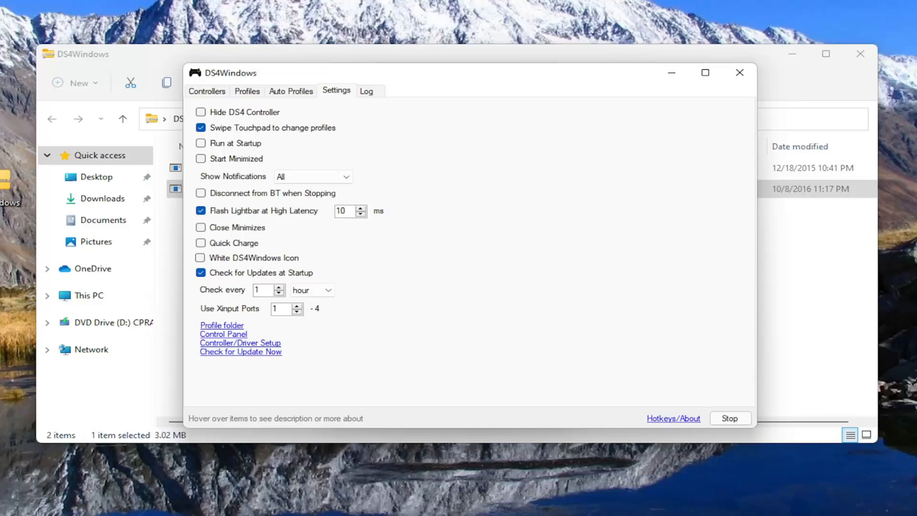
click(201, 112)
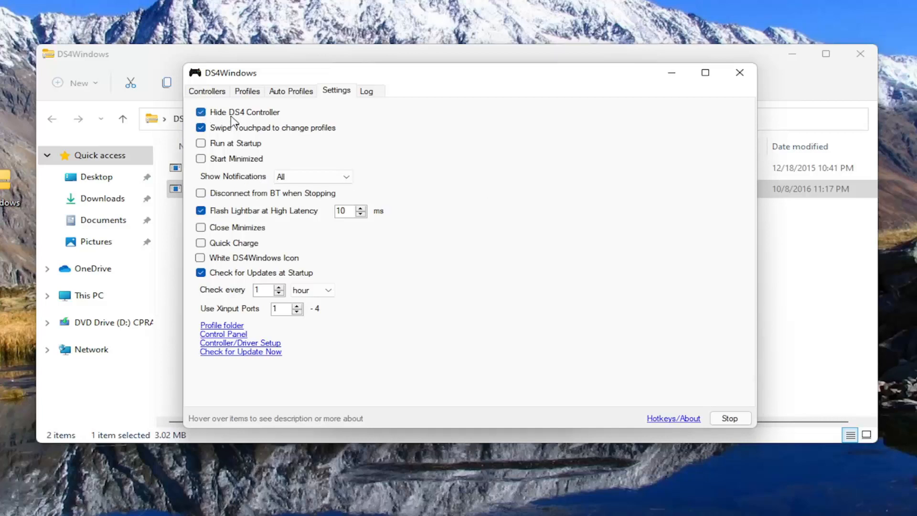
mouse_move(739, 72)
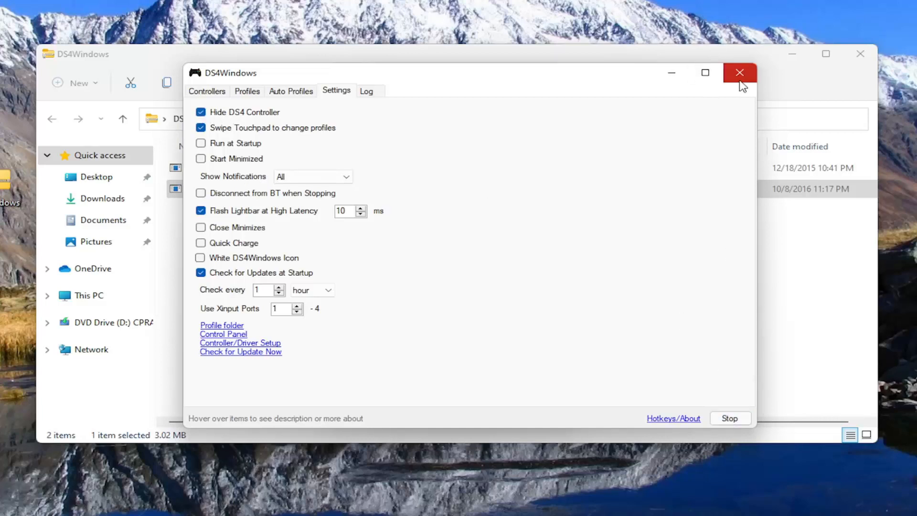
click(739, 73)
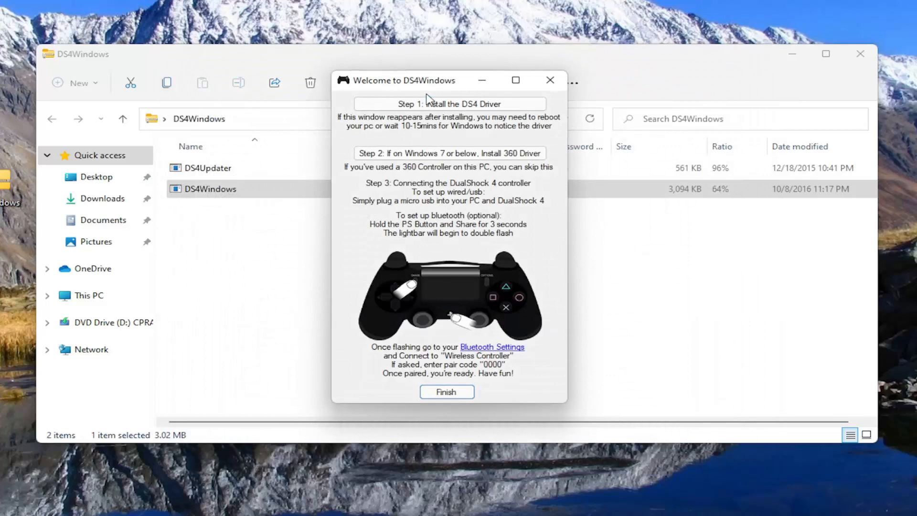
mouse_move(423, 313)
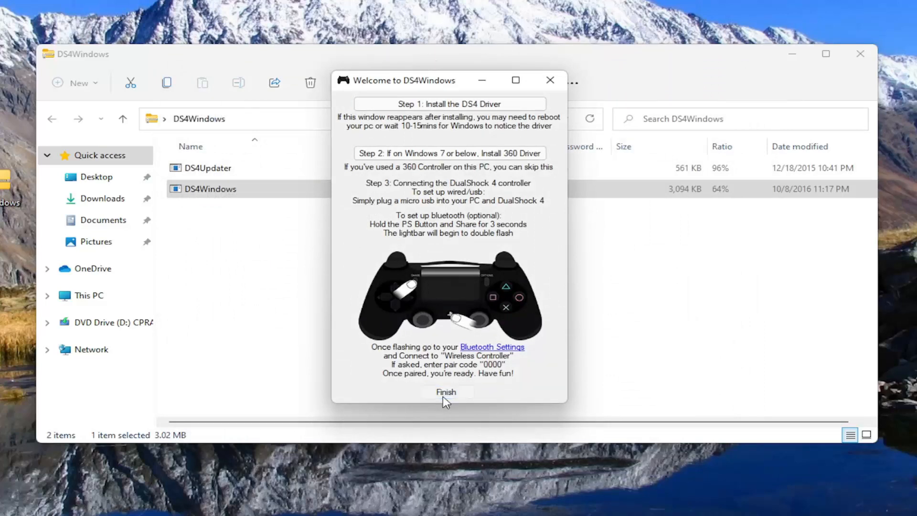
Click Finish on the Welcome to DS4Windows window to close it.
click(446, 391)
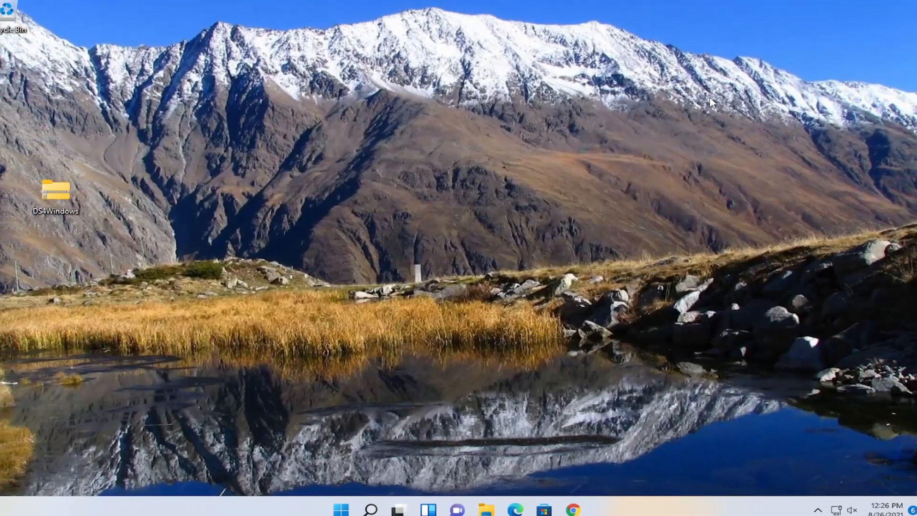